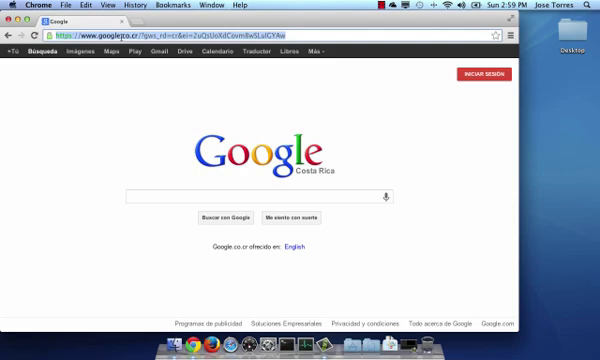
Go to phonegap.com in Chrome.
text(phonegap.com)
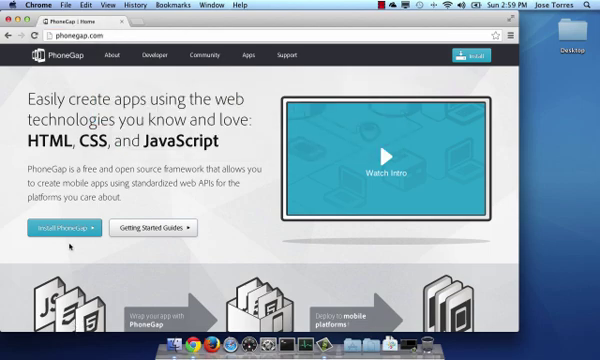
mouse_move(65, 228)
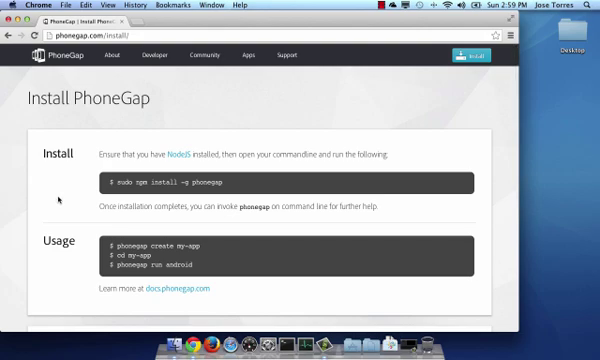
mouse_move(59, 198)
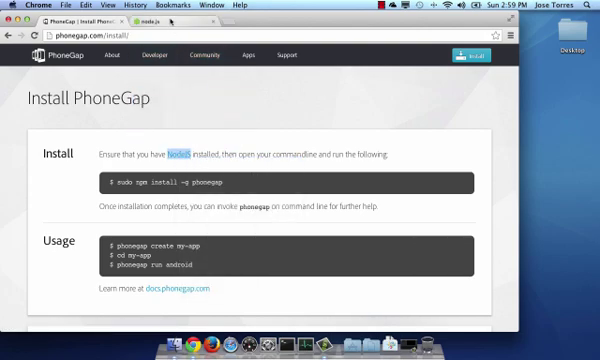
click(175, 23)
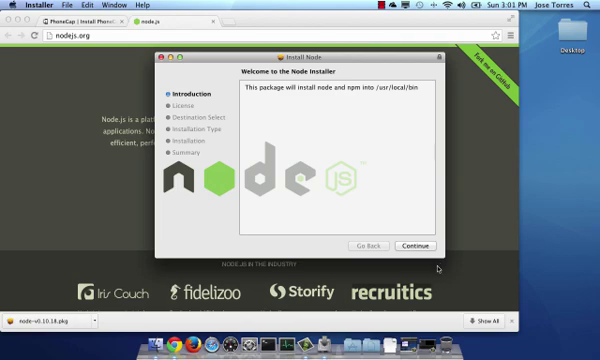
mouse_move(438, 267)
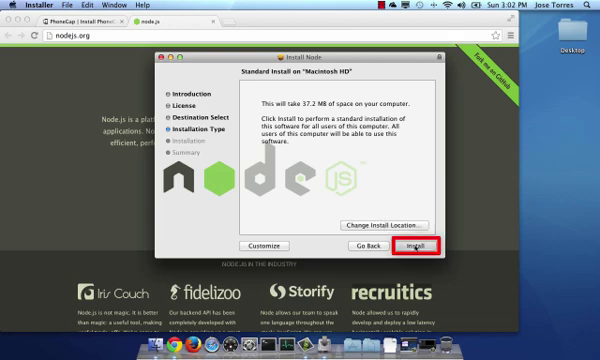
Install Node on Macintosh HD, authorising with the admin password.
click(417, 243)
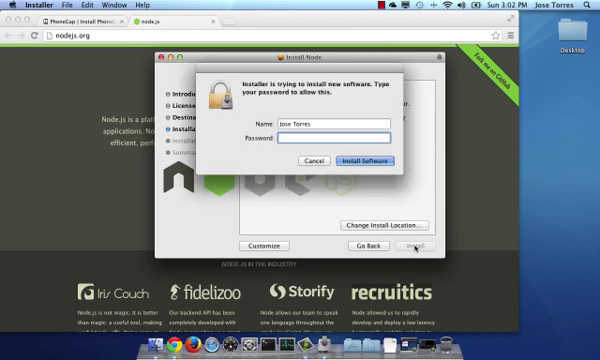
text(••••)
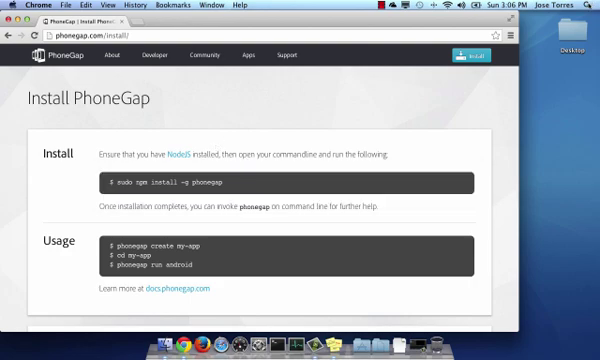
Search Spotlight for 'Ter' to launch Terminal.
click(572, 9)
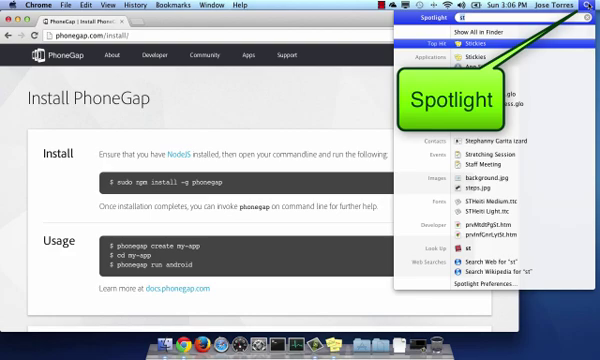
text(Ter)
text(sud)
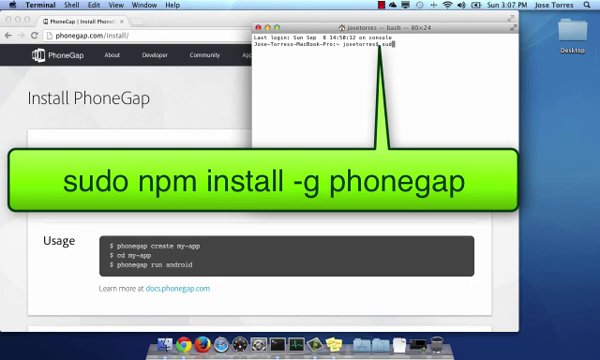
Run 'sudo npm install -g phonegap' to install PhoneGap globally.
text(np)
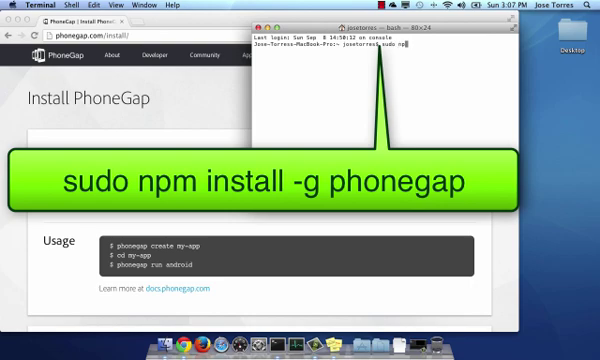
text(install)
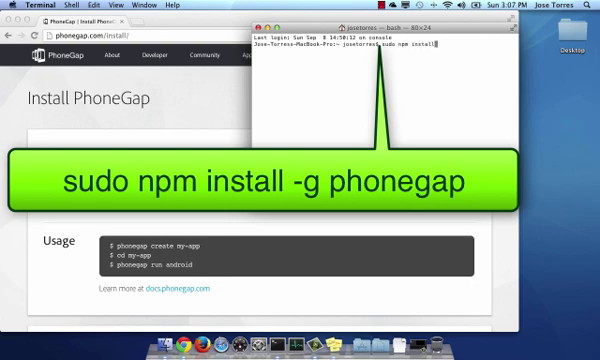
text(-g)
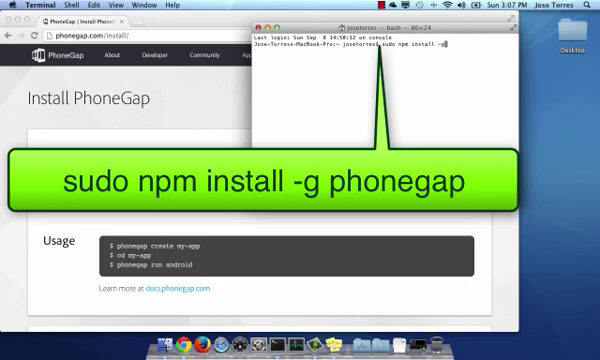
text(phonegap)
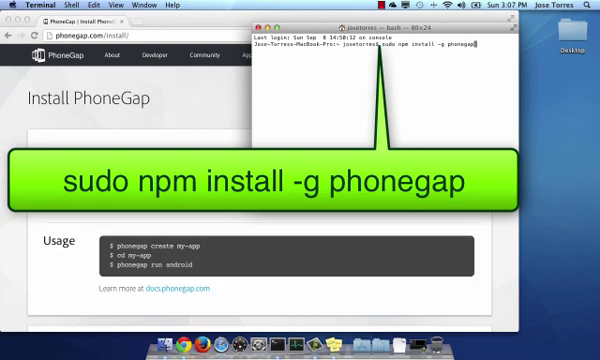
key(Return)
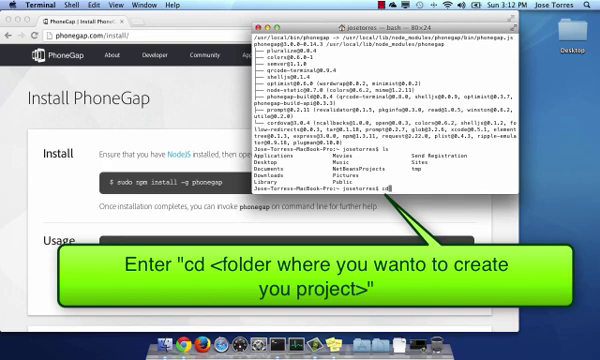
Change into the Desktop directory with 'cd desktop'.
text(desktop)
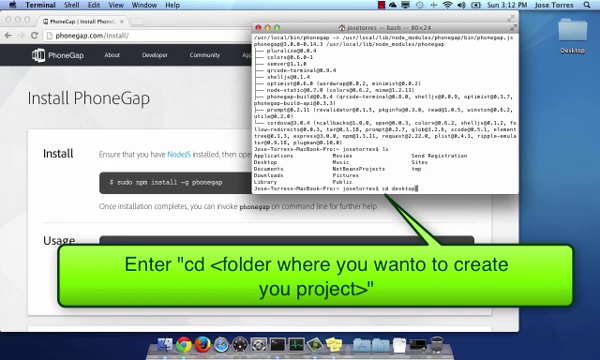
key(Return)
text(phonegap create )
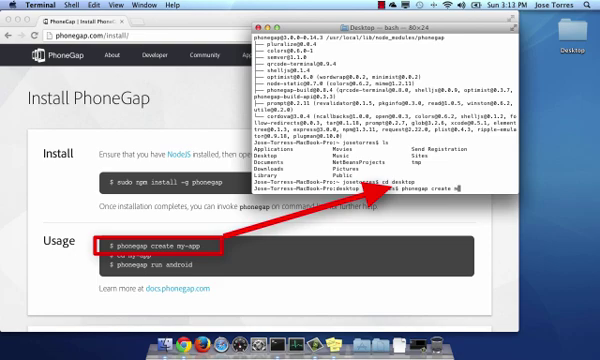
Run 'phonegap create my-app' to generate the project.
text(my-app)
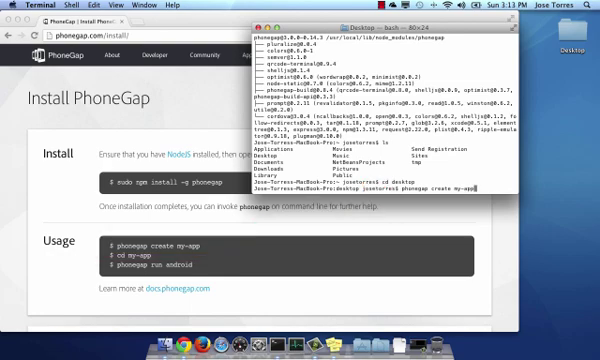
key(Return)
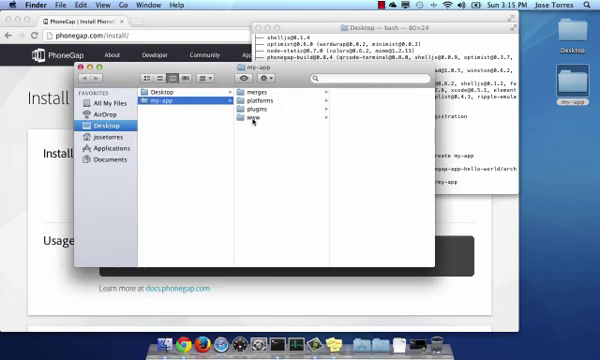
Select the www folder in my-app to view its contents.
click(251, 116)
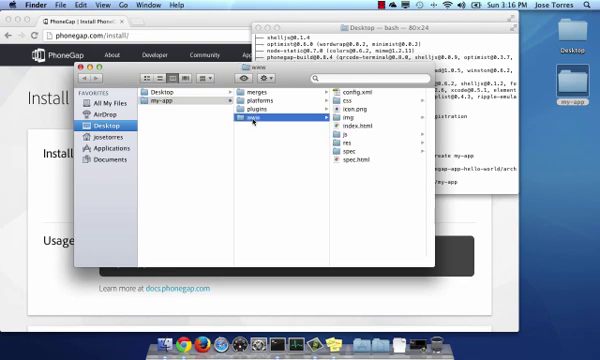